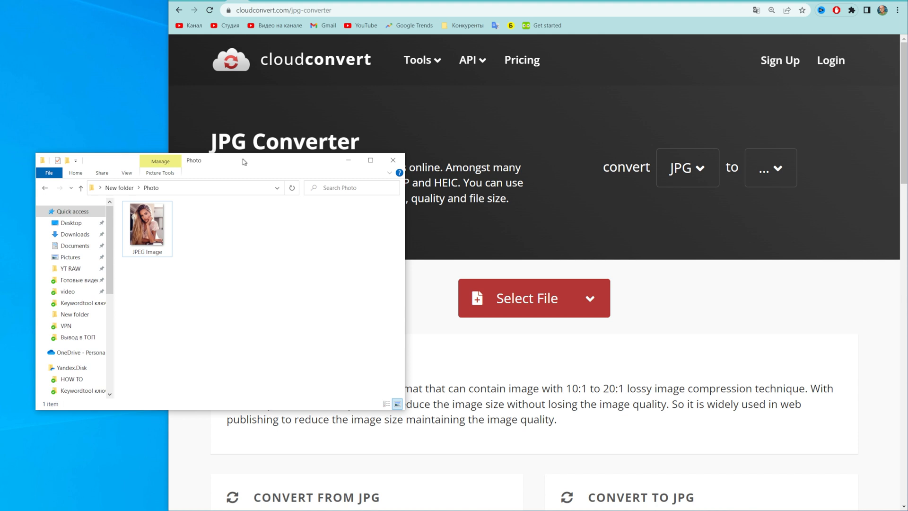
Upload JPEG Image.jpeg, set the output format to JPG, and convert it.
{"action": "left_click_drag", "start_coordinate": [243, 161], "coordinate": [222, 164]}
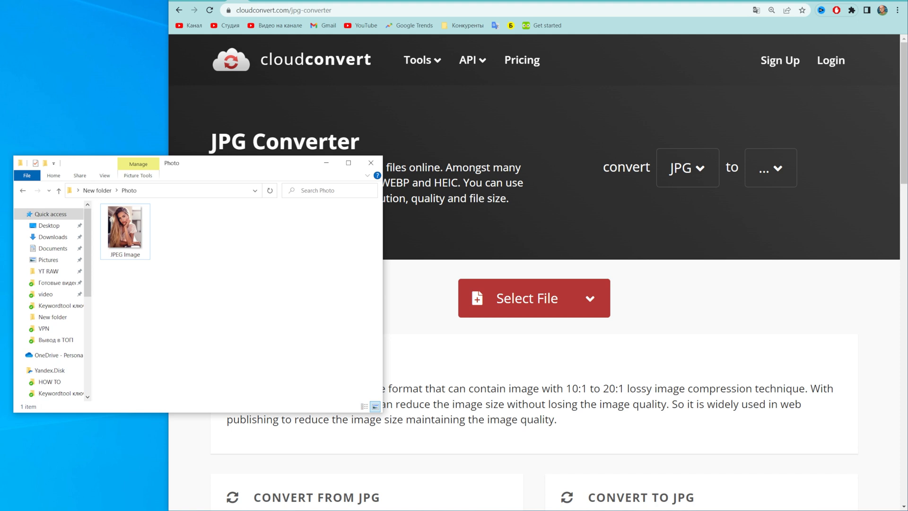
{"action": "mouse_move", "coordinate": [164, 228]}
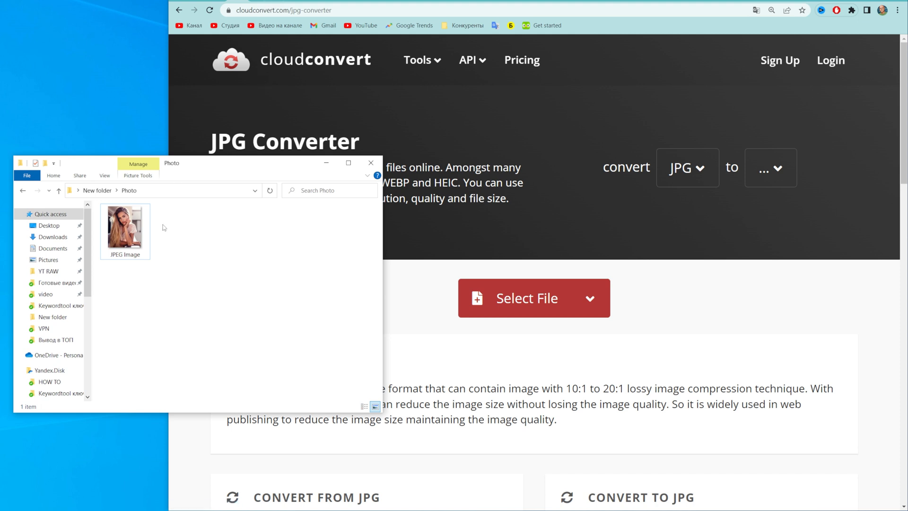
{"action": "left_click", "coordinate": [125, 230]}
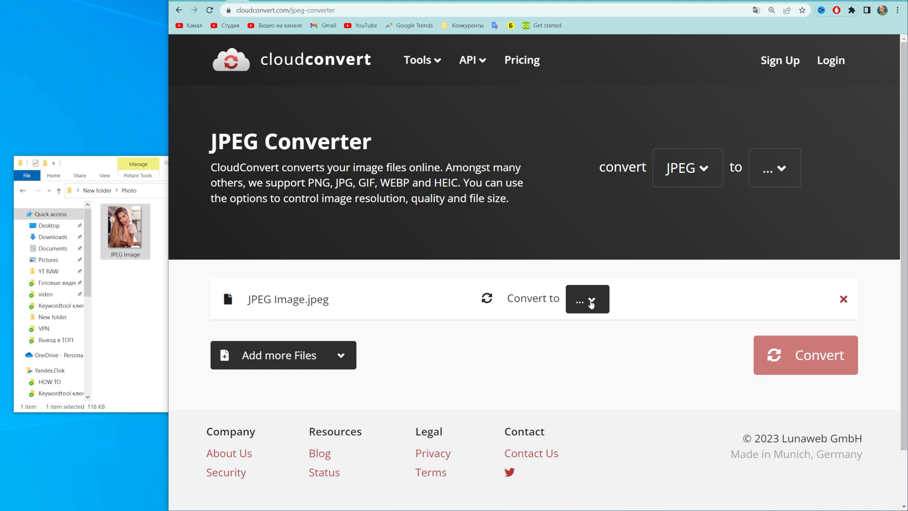
{"action": "left_click", "coordinate": [587, 299]}
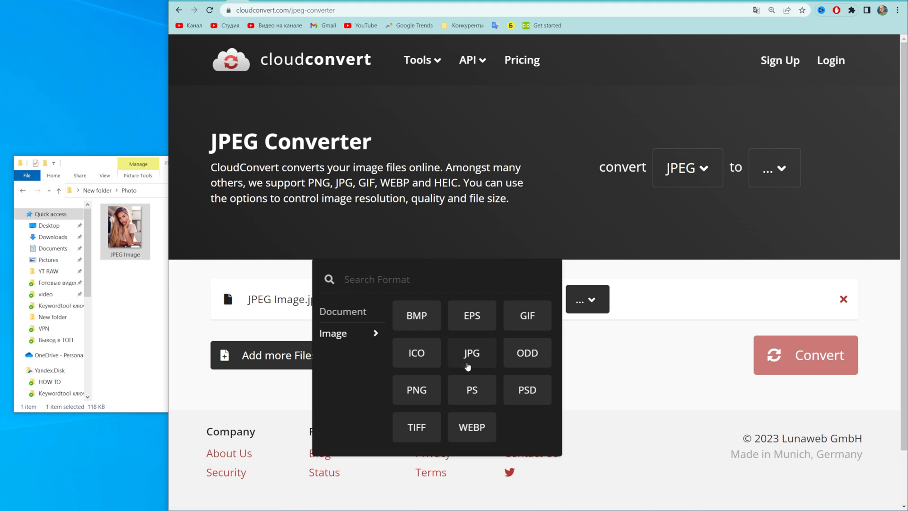
{"action": "type", "text": "j"}
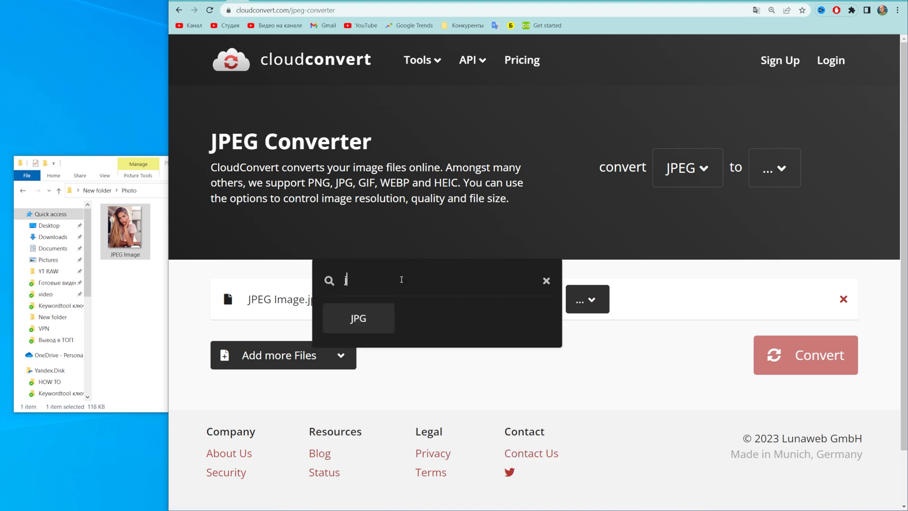
{"action": "type", "text": "pg"}
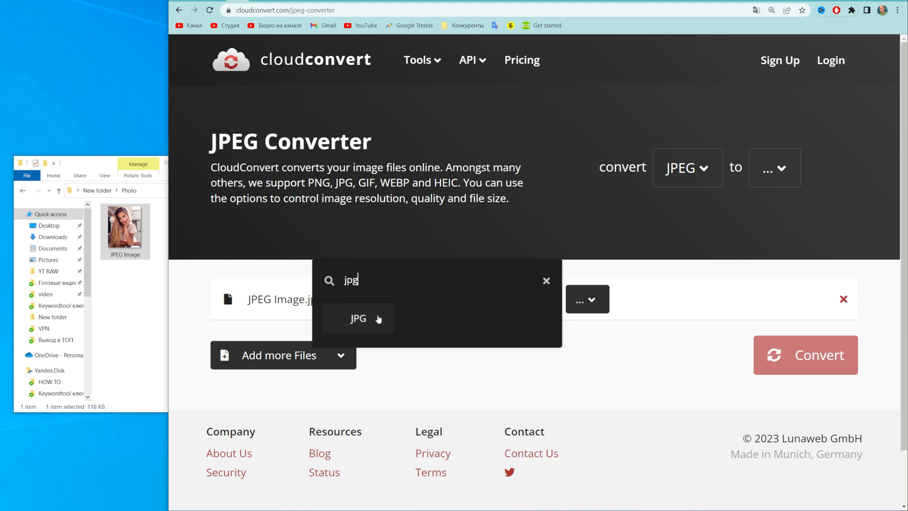
{"action": "left_click", "coordinate": [358, 318]}
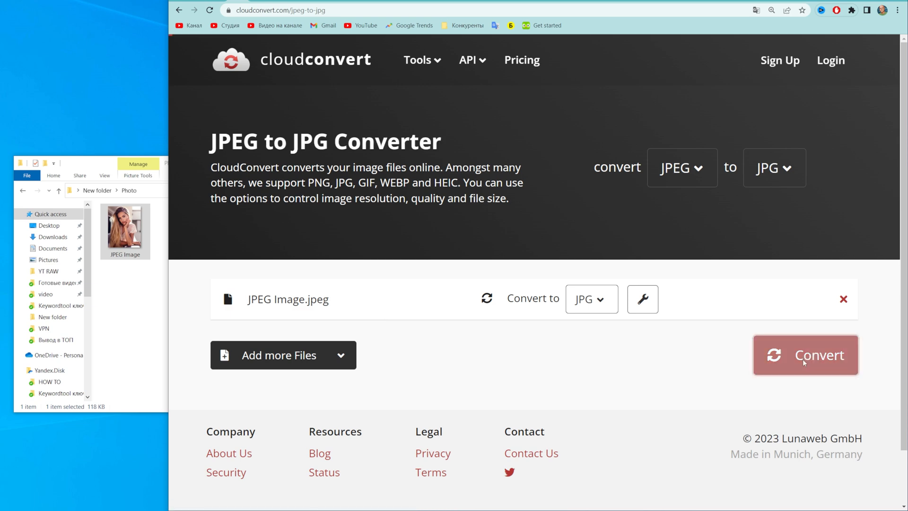
{"action": "left_click", "coordinate": [806, 354]}
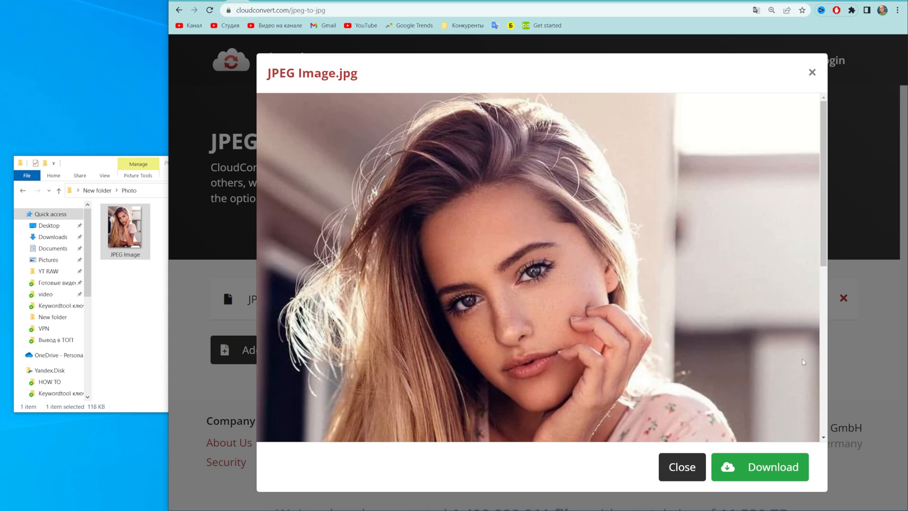
Download the converted JPEG Image.jpg from the preview dialog.
{"action": "scroll", "scroll_direction": "down", "scroll_amount": 3}
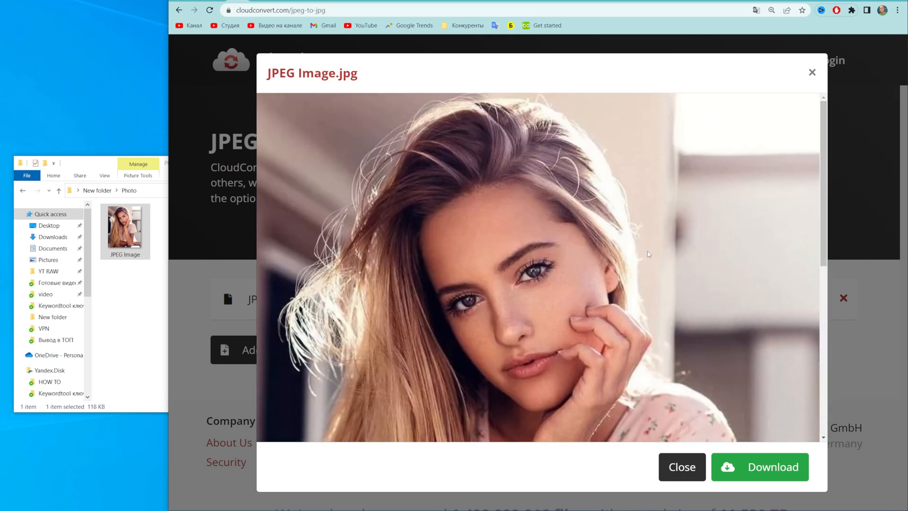
{"action": "mouse_move", "coordinate": [688, 467]}
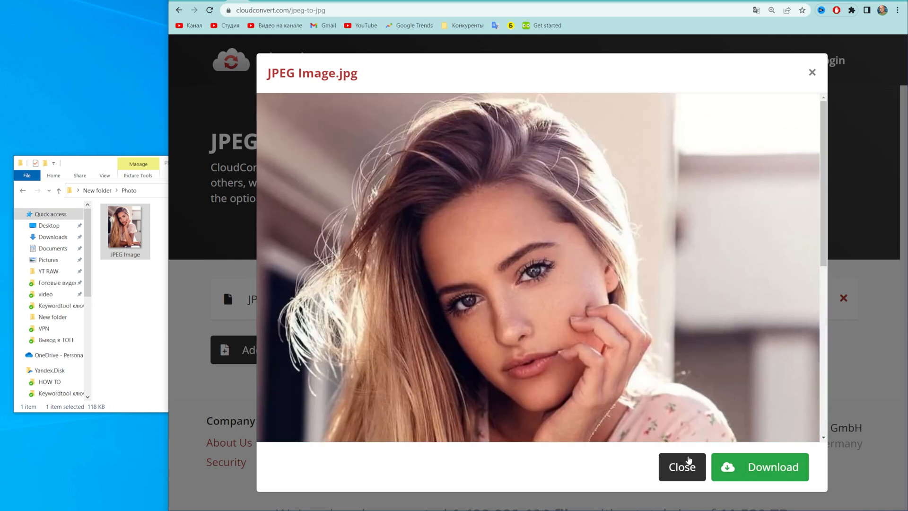
{"action": "left_click", "coordinate": [760, 467]}
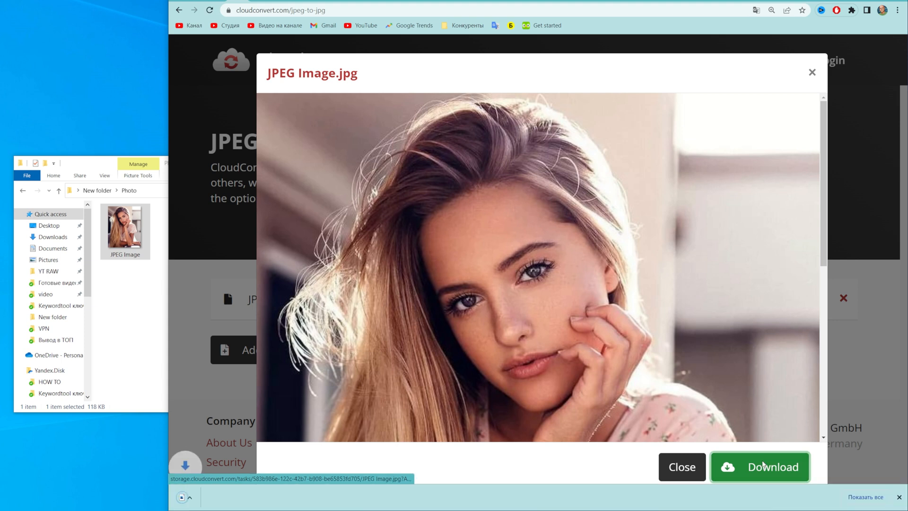
{"action": "left_click", "coordinate": [763, 466]}
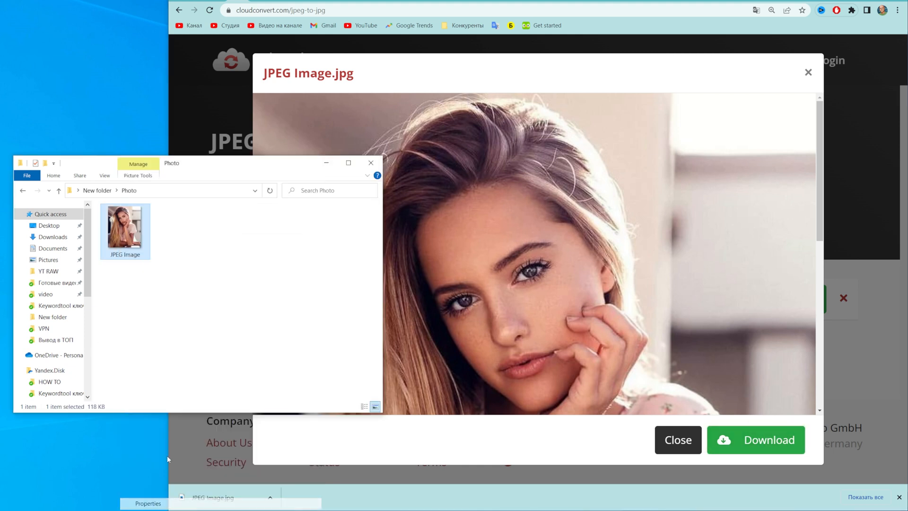
View the original file's properties, then the downloaded JPEG Image's properties showing JPG type.
{"action": "left_click", "coordinate": [147, 503]}
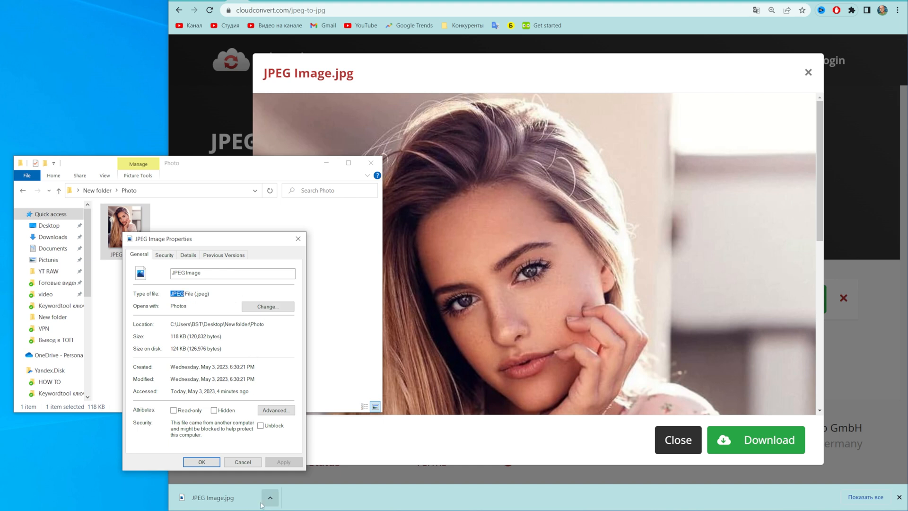
{"action": "left_click", "coordinate": [242, 462]}
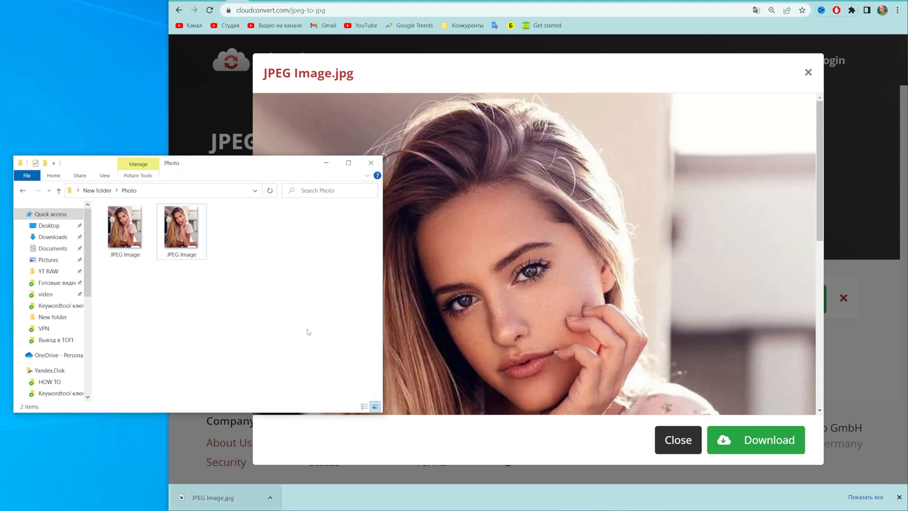
{"action": "right_click", "coordinate": [181, 226]}
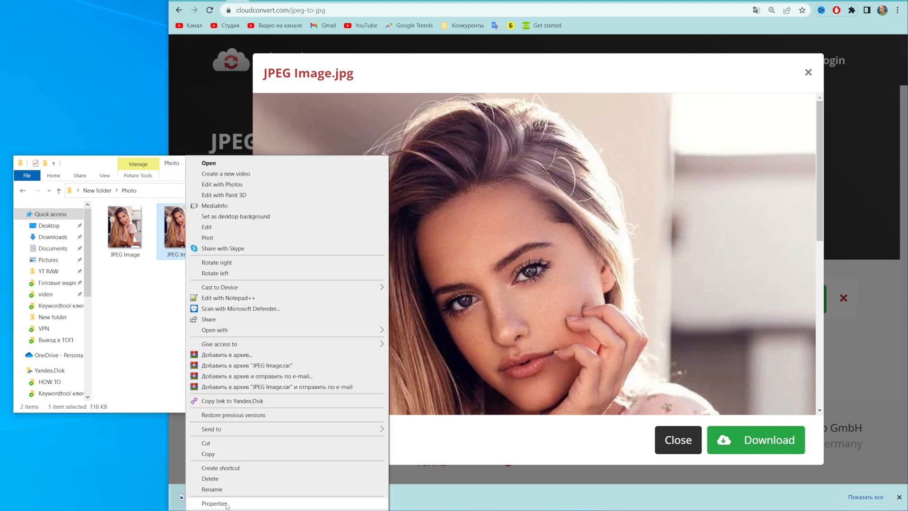
{"action": "left_click", "coordinate": [217, 503]}
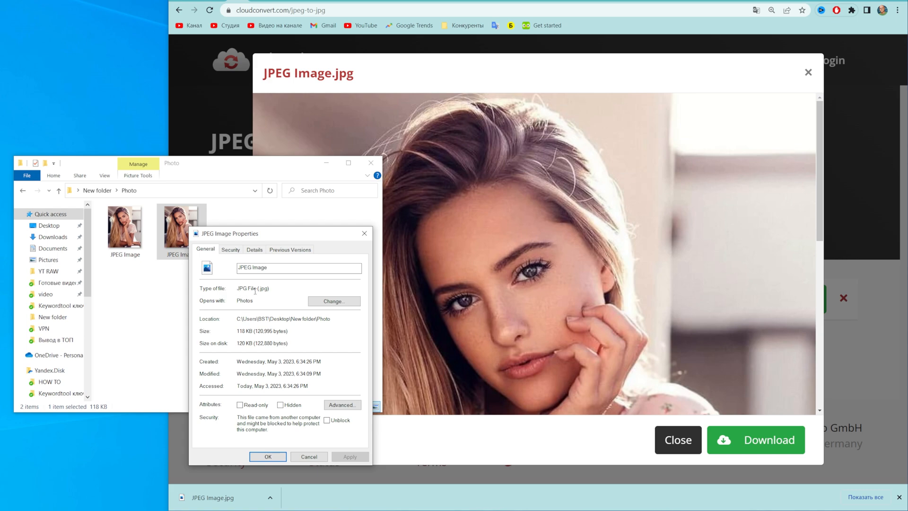